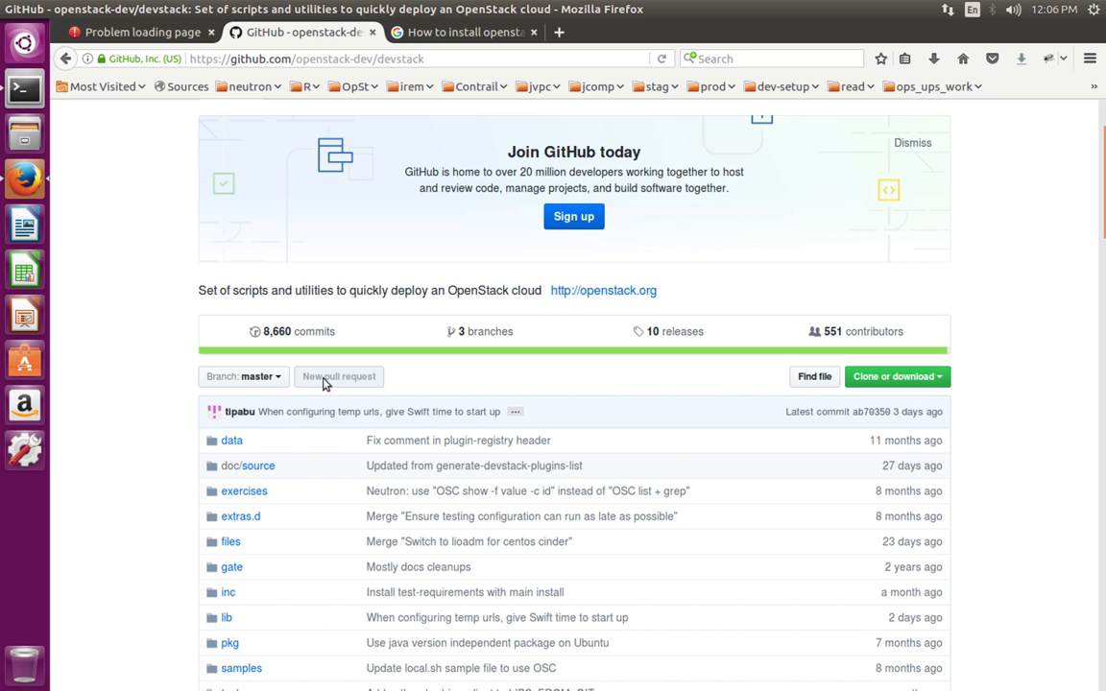
Copy the openstack-dev/devstack repository address from its GitHub page
{"action": "left_click", "coordinate": [240, 376]}
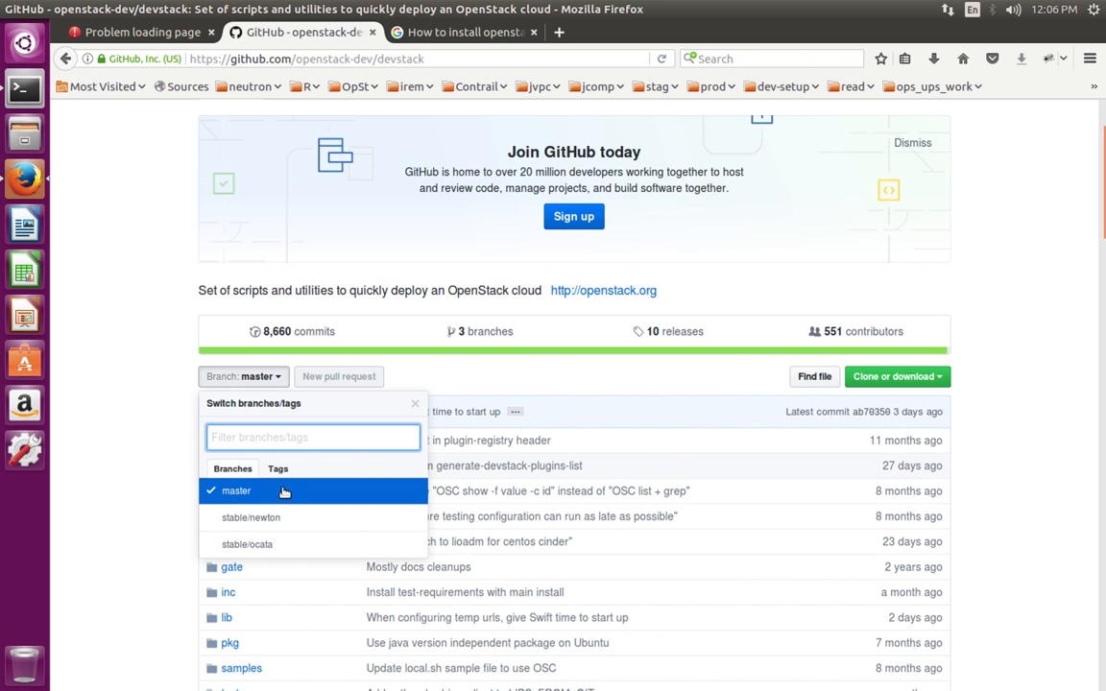
{"action": "mouse_move", "coordinate": [238, 519]}
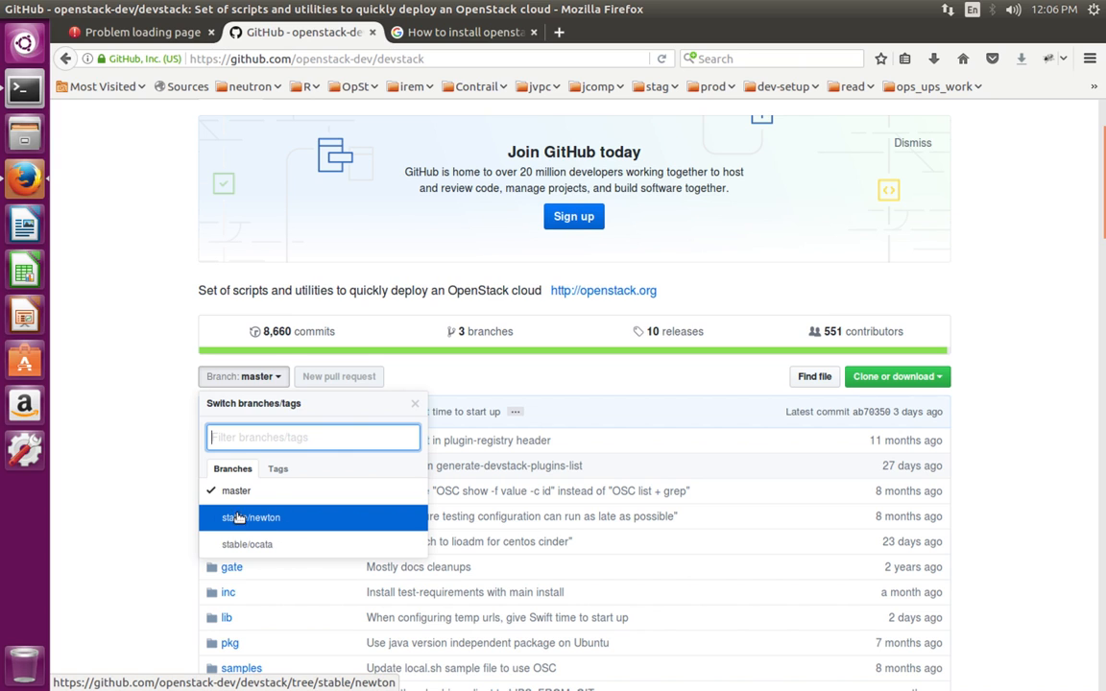
{"action": "mouse_move", "coordinate": [226, 546]}
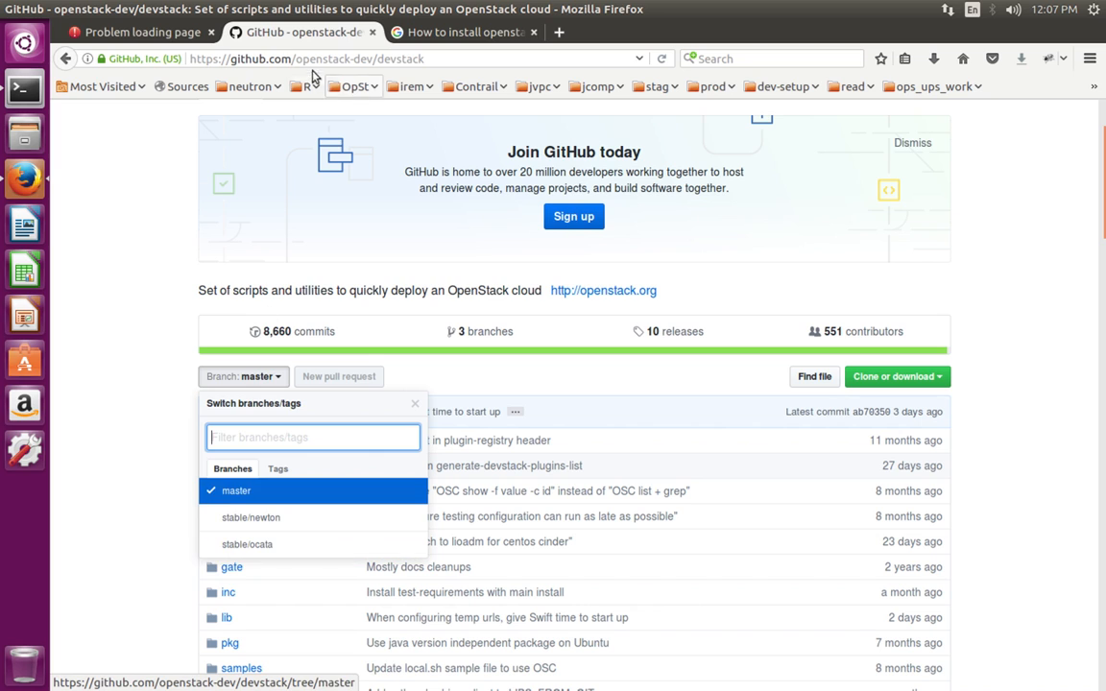
{"action": "left_click", "coordinate": [315, 58]}
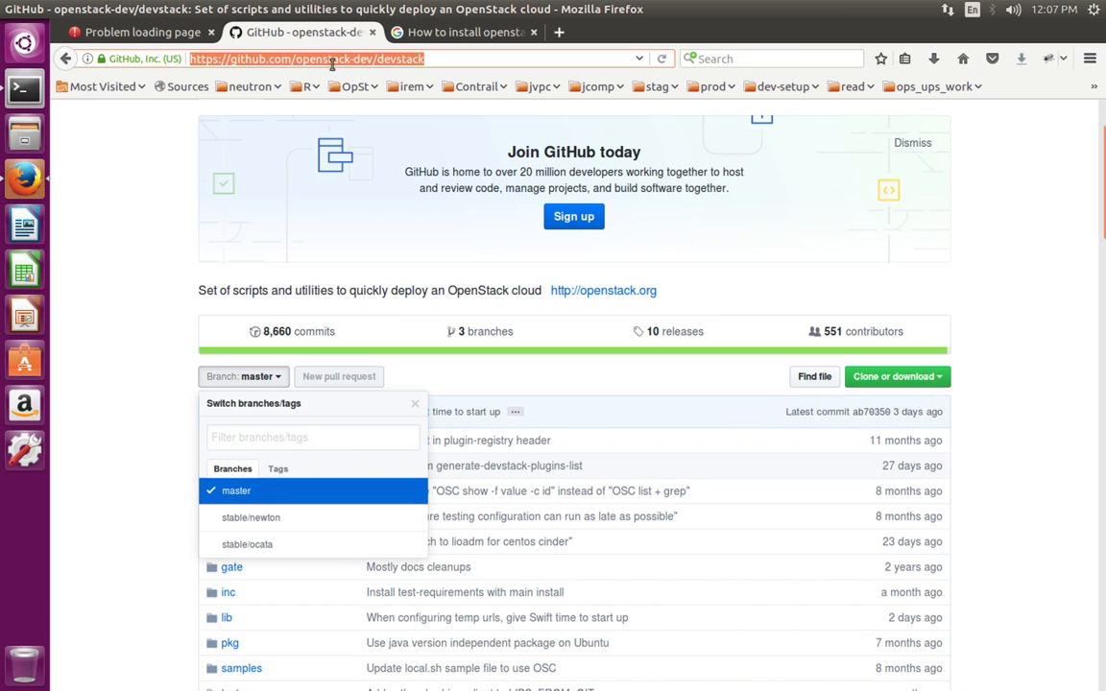
{"action": "mouse_move", "coordinate": [284, 503]}
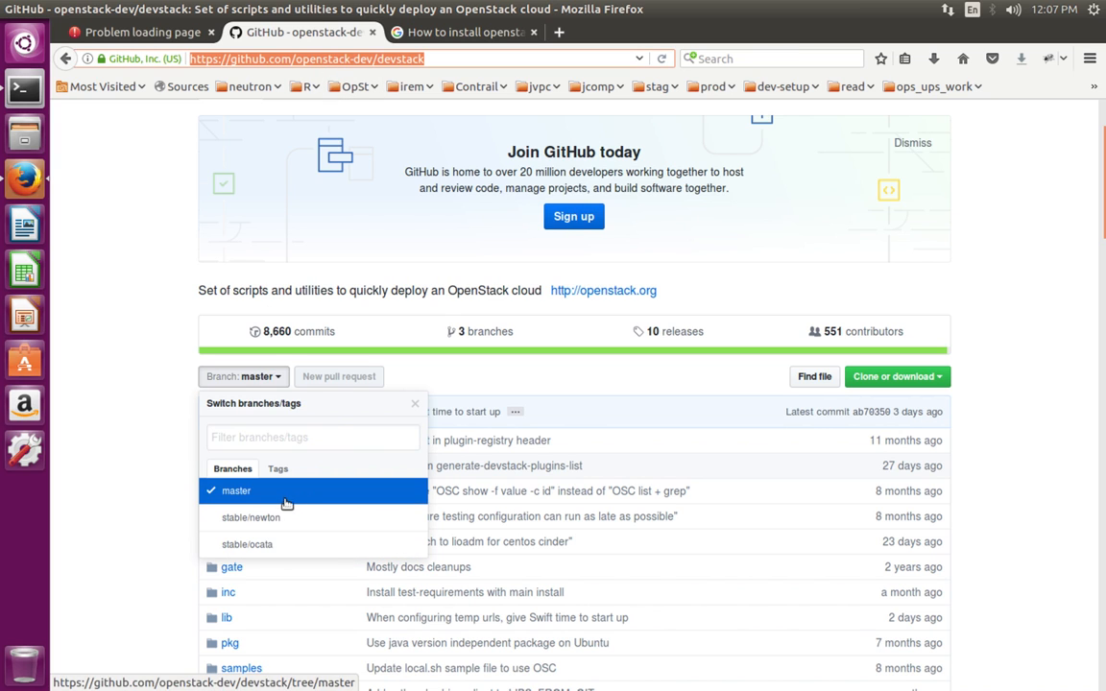
{"action": "mouse_move", "coordinate": [269, 492]}
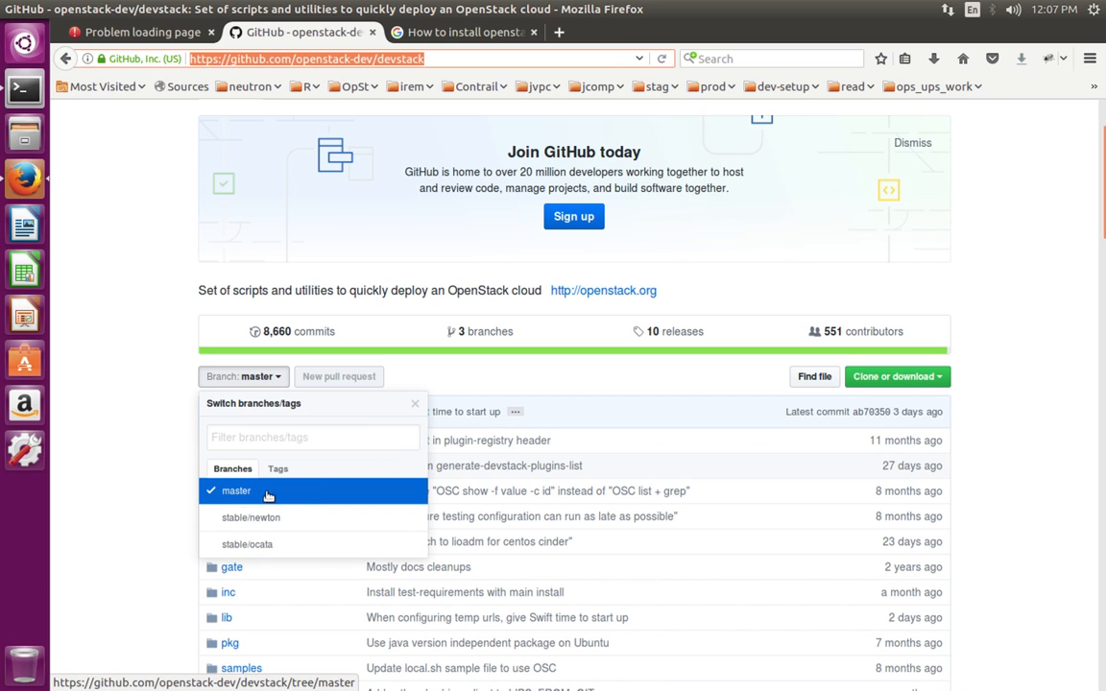
{"action": "mouse_move", "coordinate": [250, 491]}
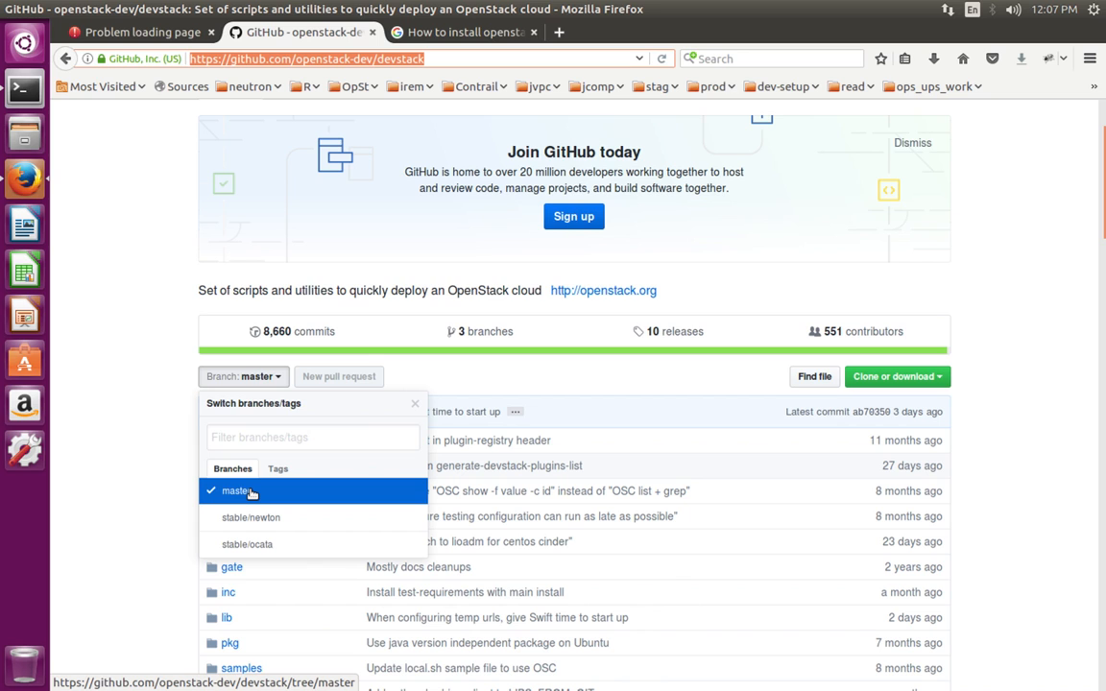
{"action": "mouse_move", "coordinate": [1030, 246]}
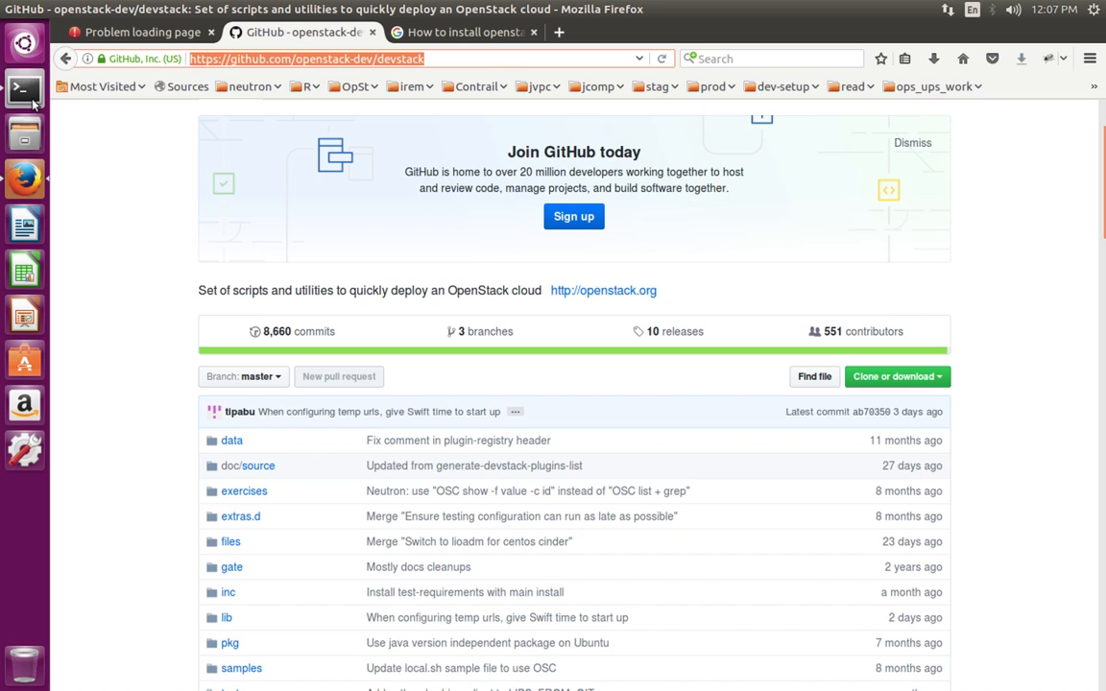
{"action": "left_click", "coordinate": [21, 92]}
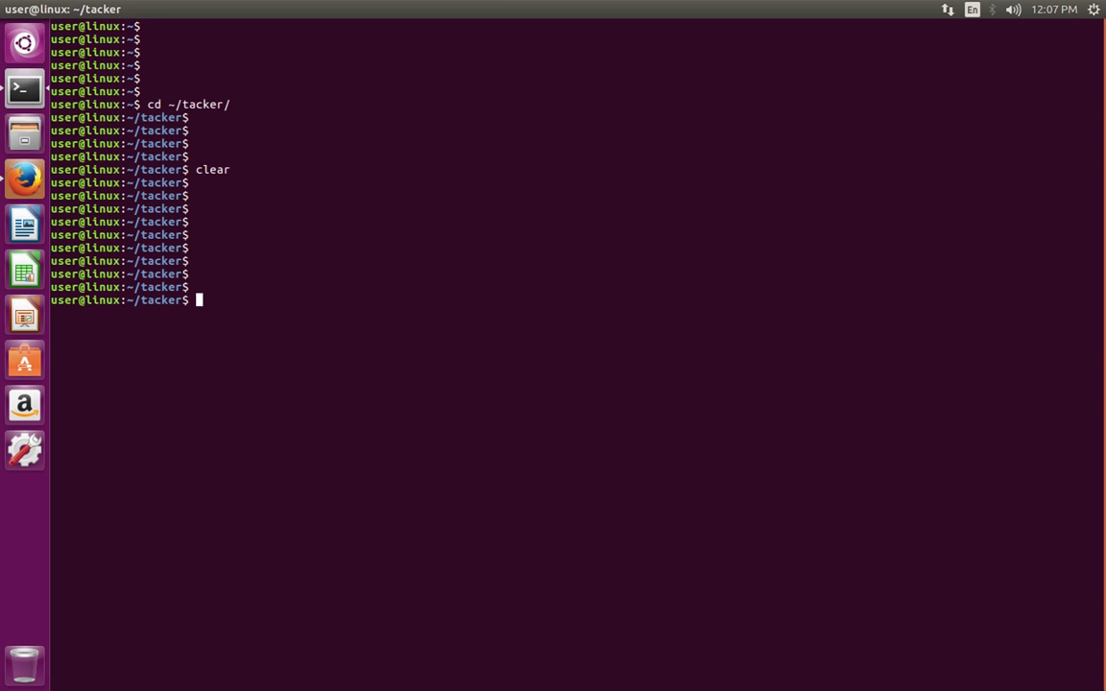
{"action": "type", "text": "git"}
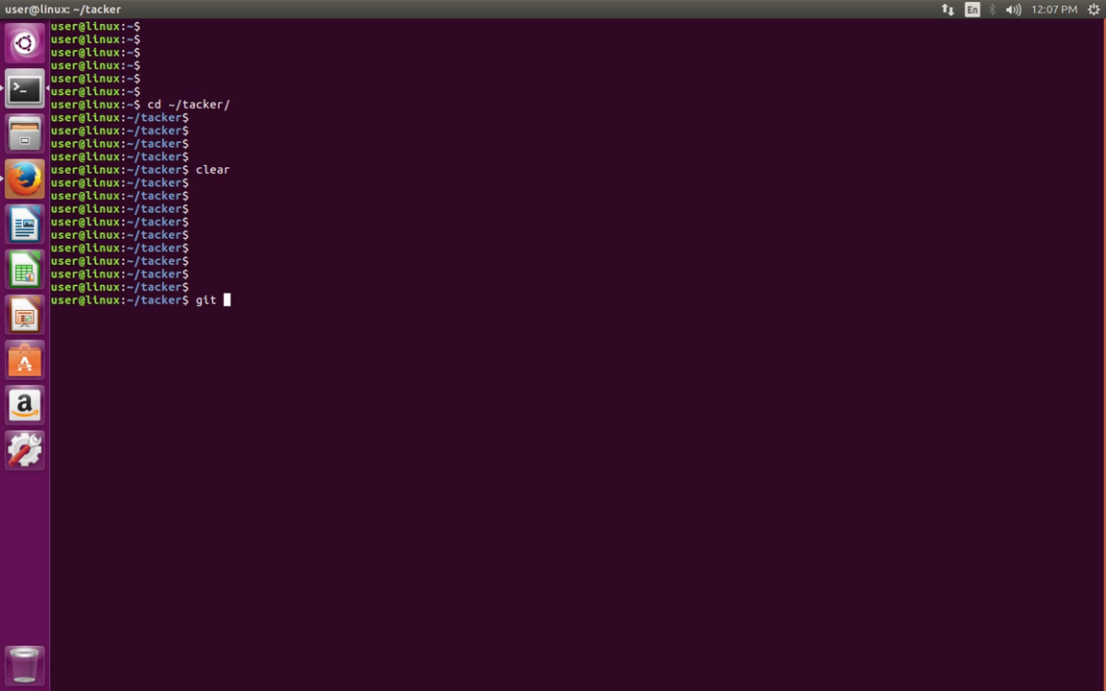
{"action": "type", "text": "clone"}
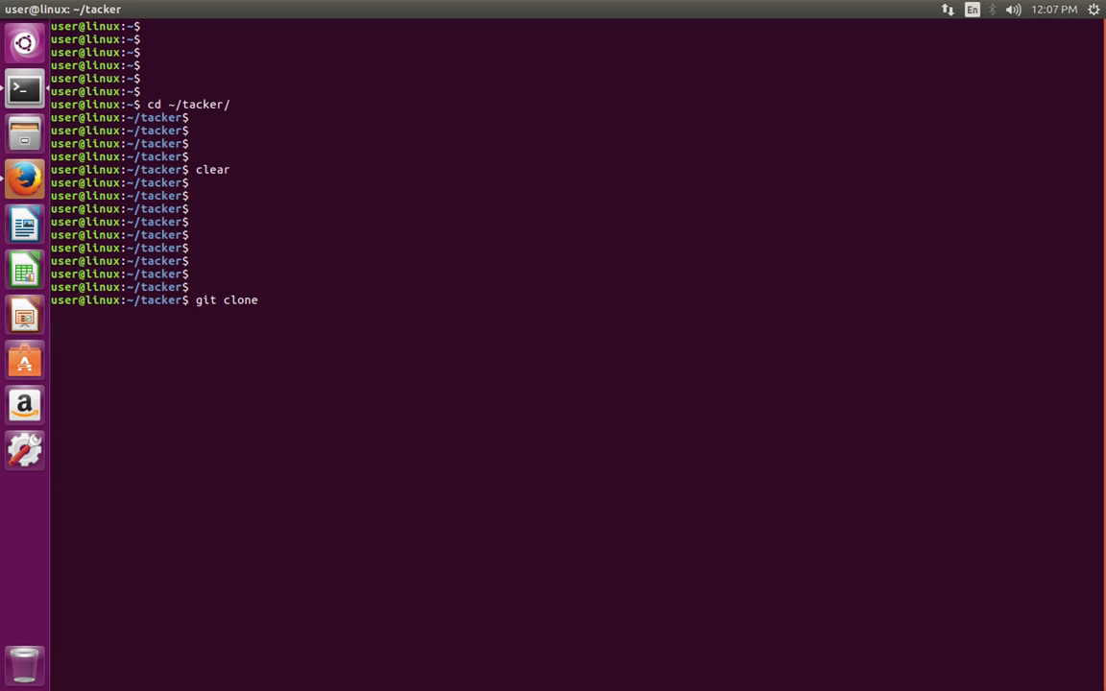
{"action": "type", "text": "https://github.com/openstack-dev/devstack"}
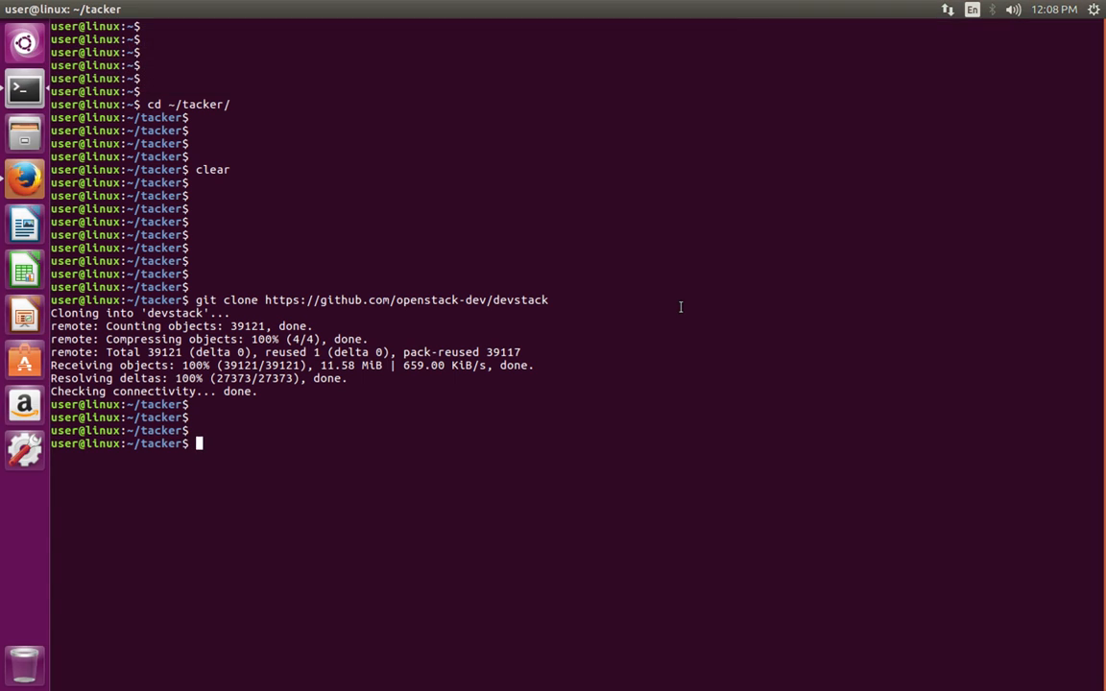
Enter the devstack folder, list its files, and start editing a new local.conf in vim
{"action": "type", "text": "cd"}
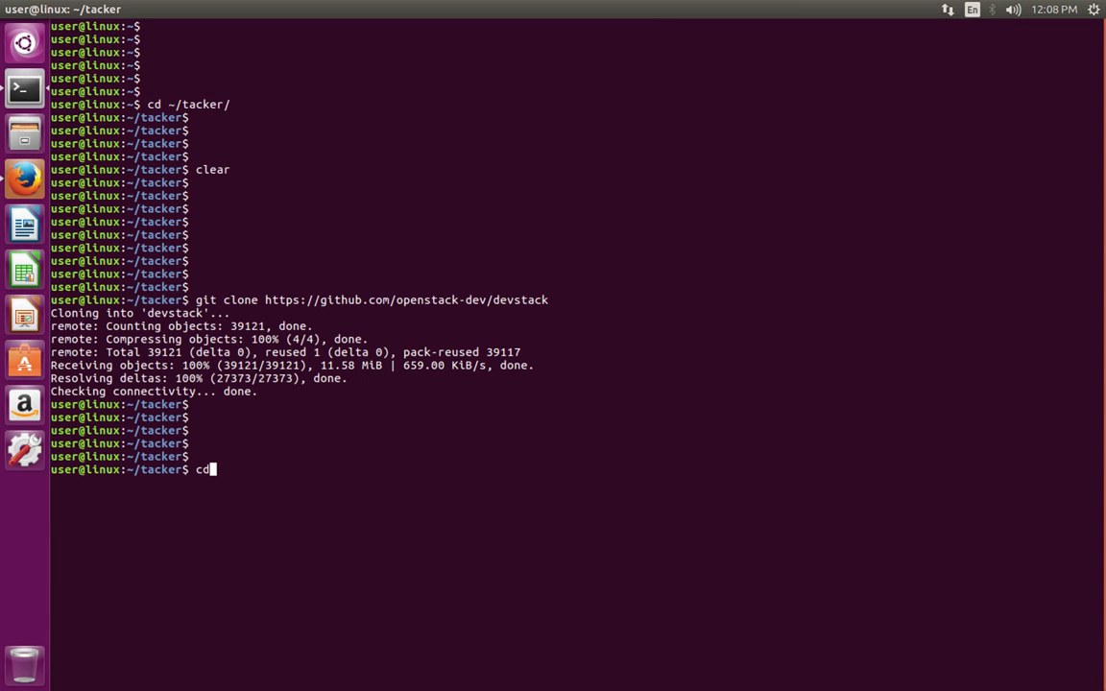
{"action": "type", "text": "devstack/"}
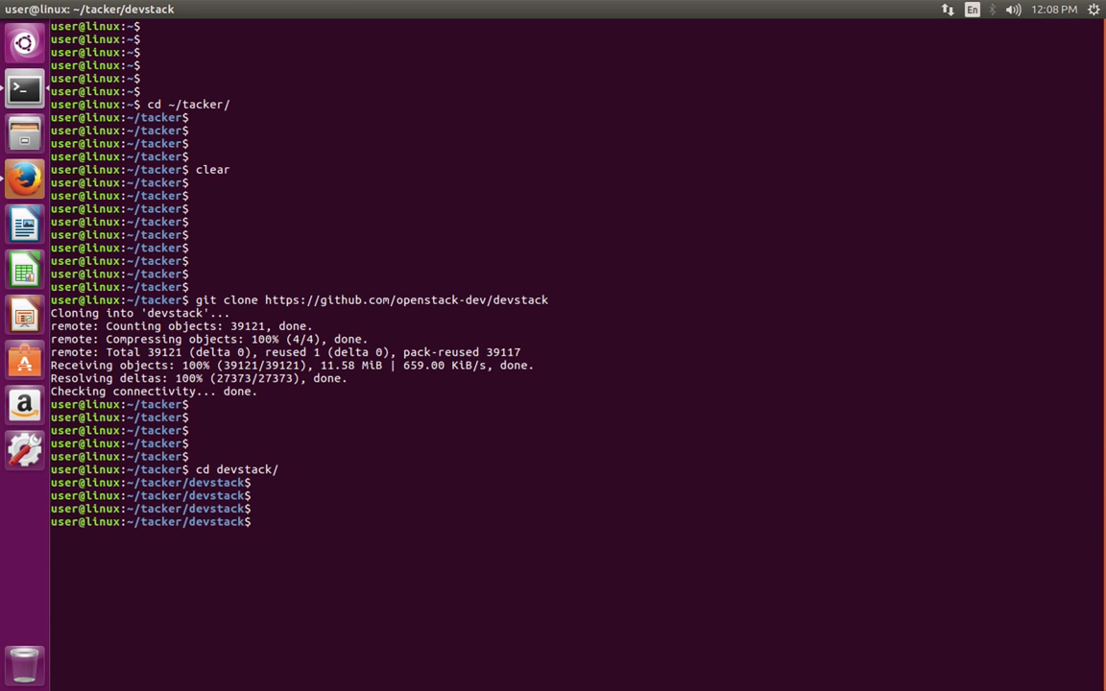
{"action": "type", "text": "ls"}
{"action": "type", "text": "vim l"}
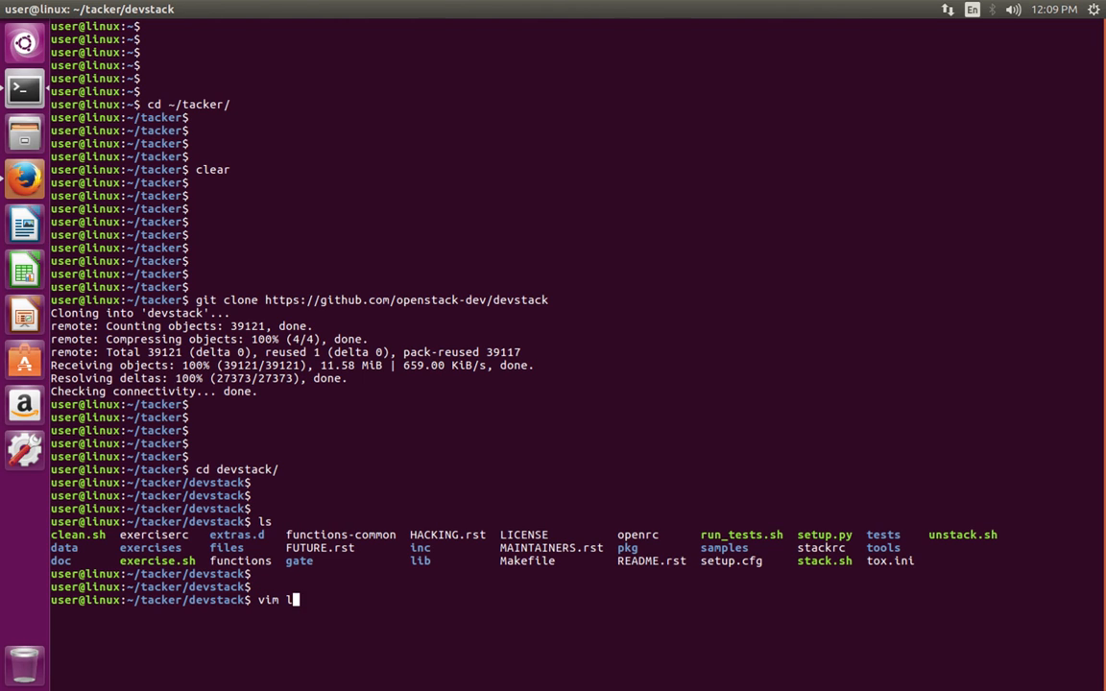
{"action": "type", "text": "ocal."}
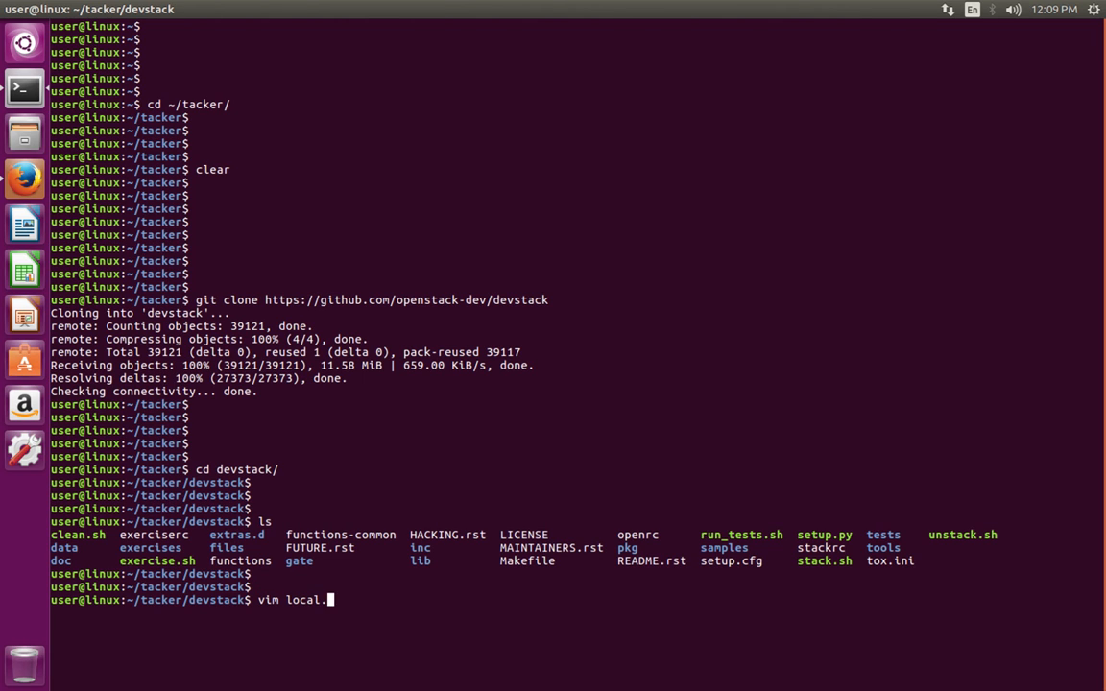
{"action": "type", "text": "conf"}
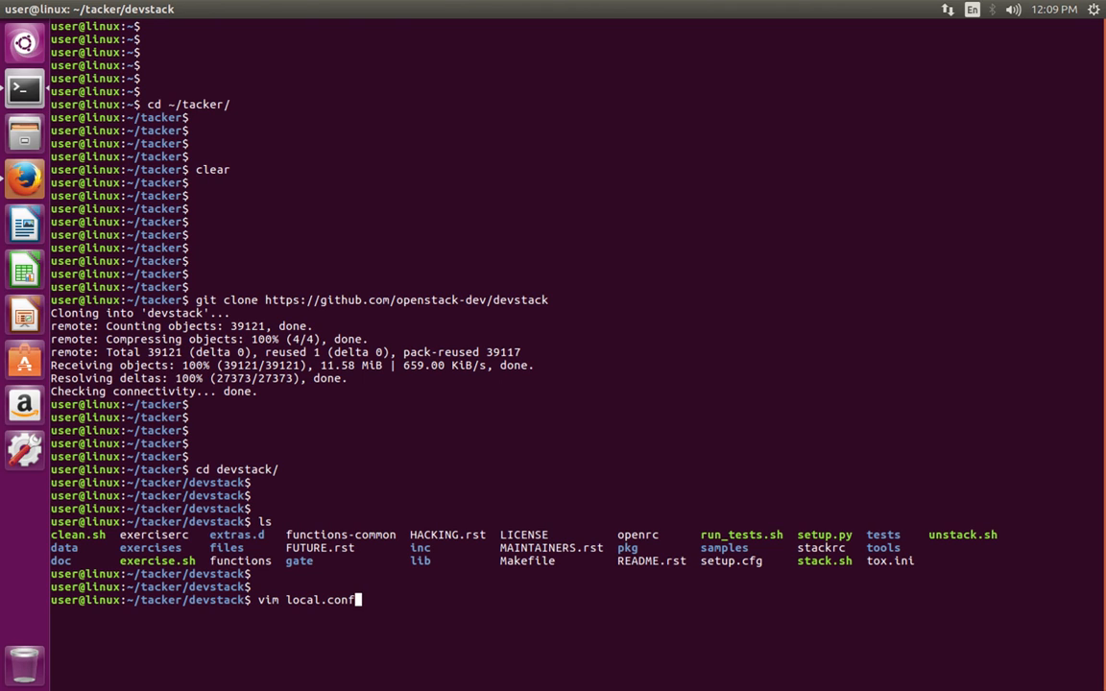
{"action": "key", "text": "Return"}
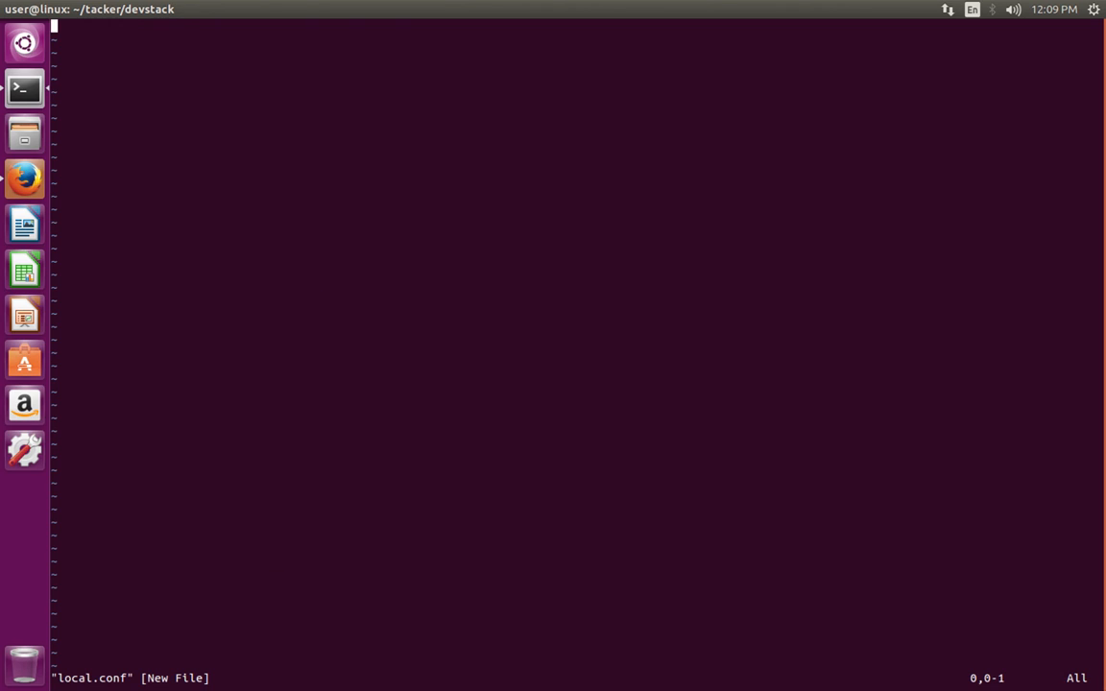
Insert the devstack settings into local.conf: host, password, Neutron, Open vSwitch, tacker, heat, tempest disabled
{"action": "key", "text": "i"}
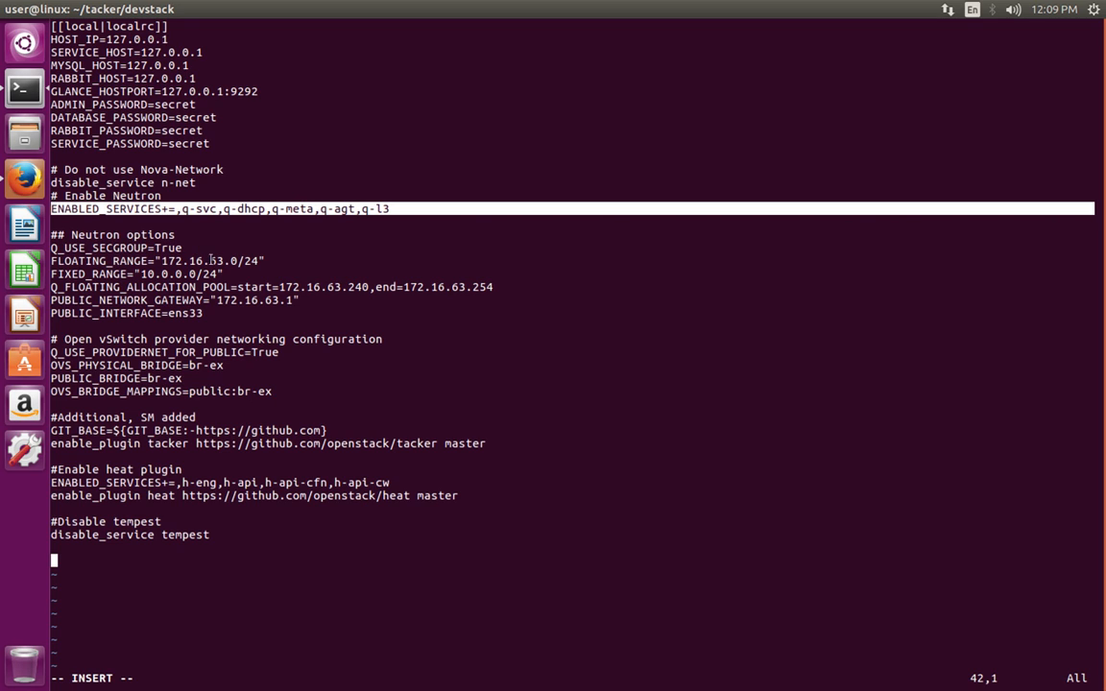
{"action": "mouse_move", "coordinate": [203, 313]}
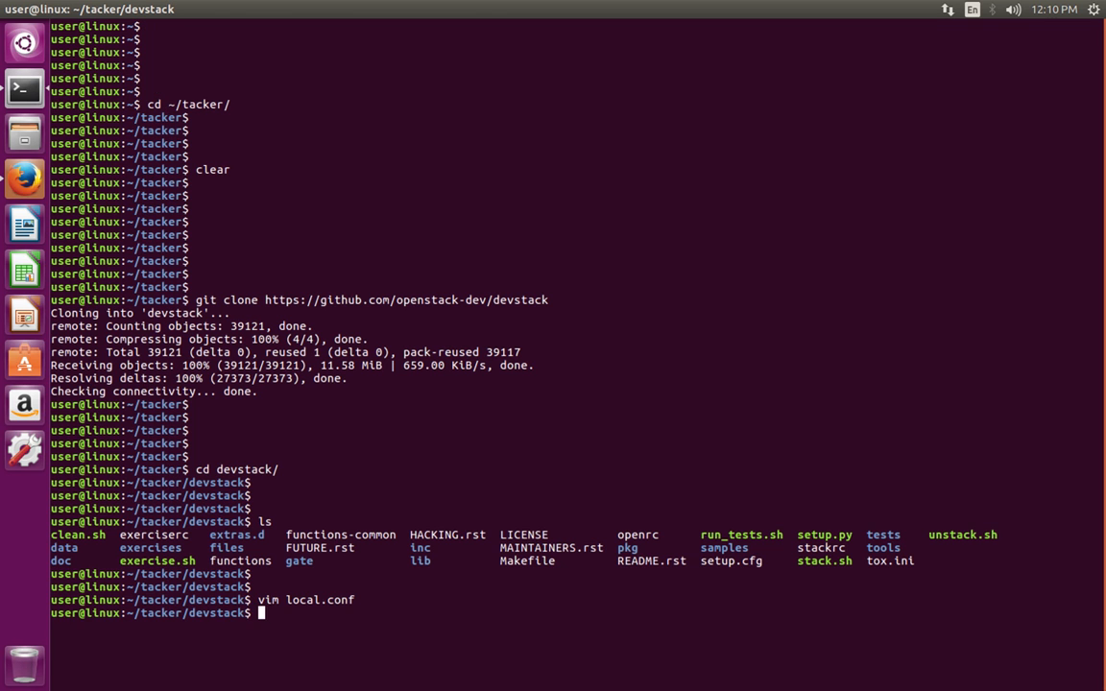
Clear the terminal screen for a fresh prompt
{"action": "key", "text": "Return"}
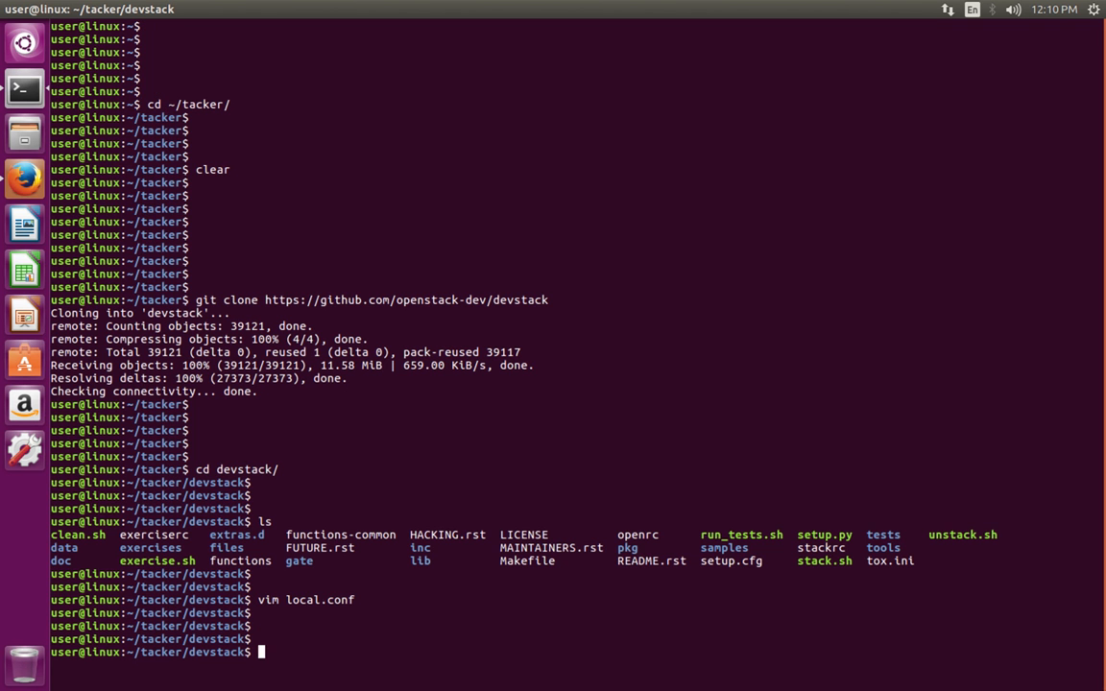
{"action": "type", "text": "cle"}
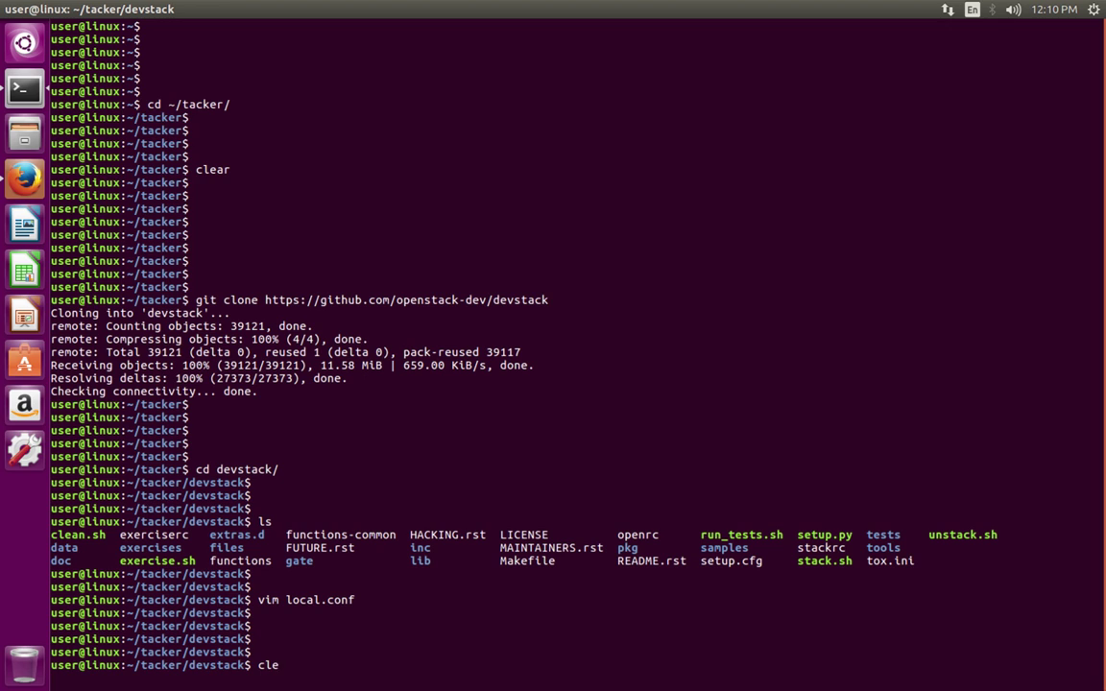
{"action": "type", "text": "ar"}
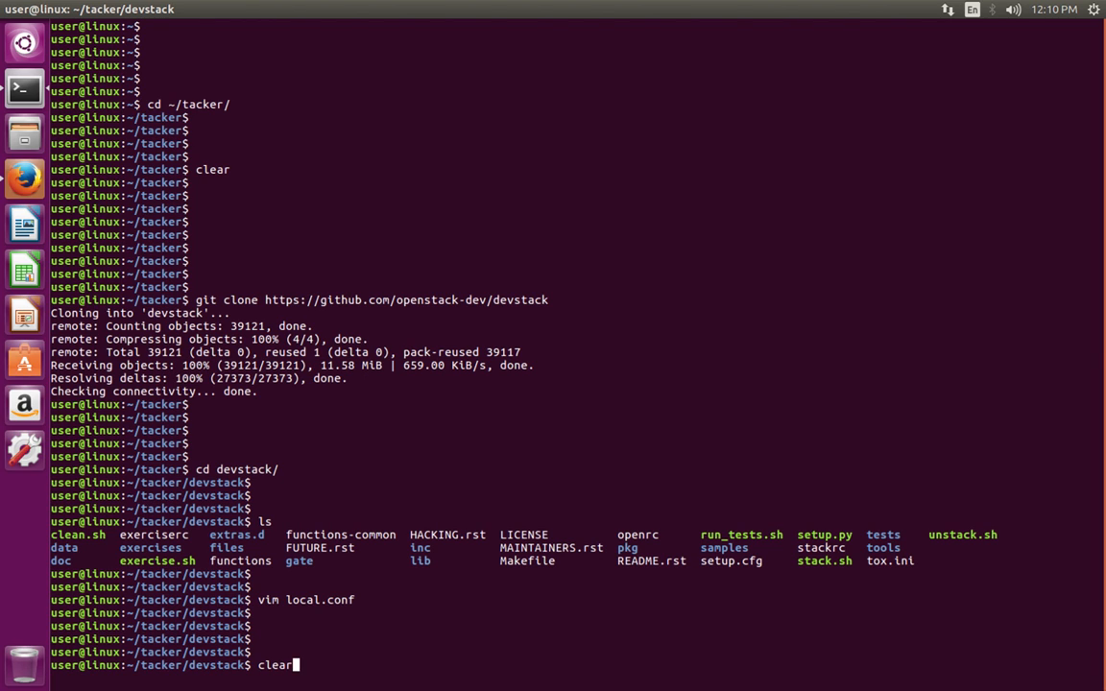
{"action": "key", "text": "Return"}
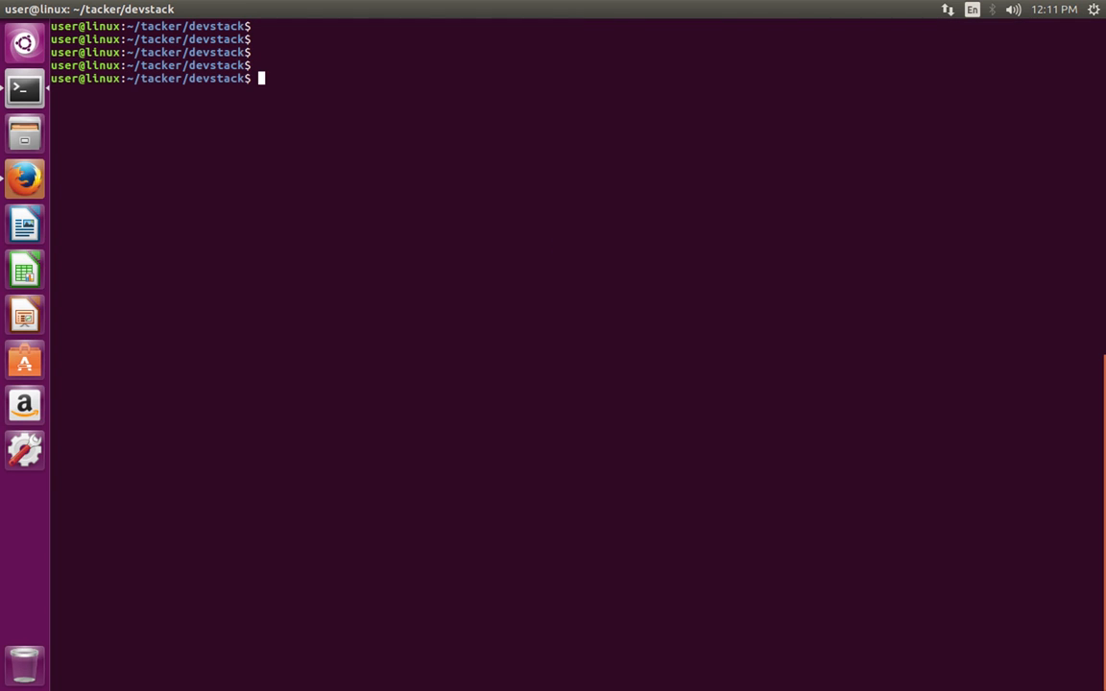
Launch the DevStack installer with ./stack.sh
{"action": "type", "text": "./st"}
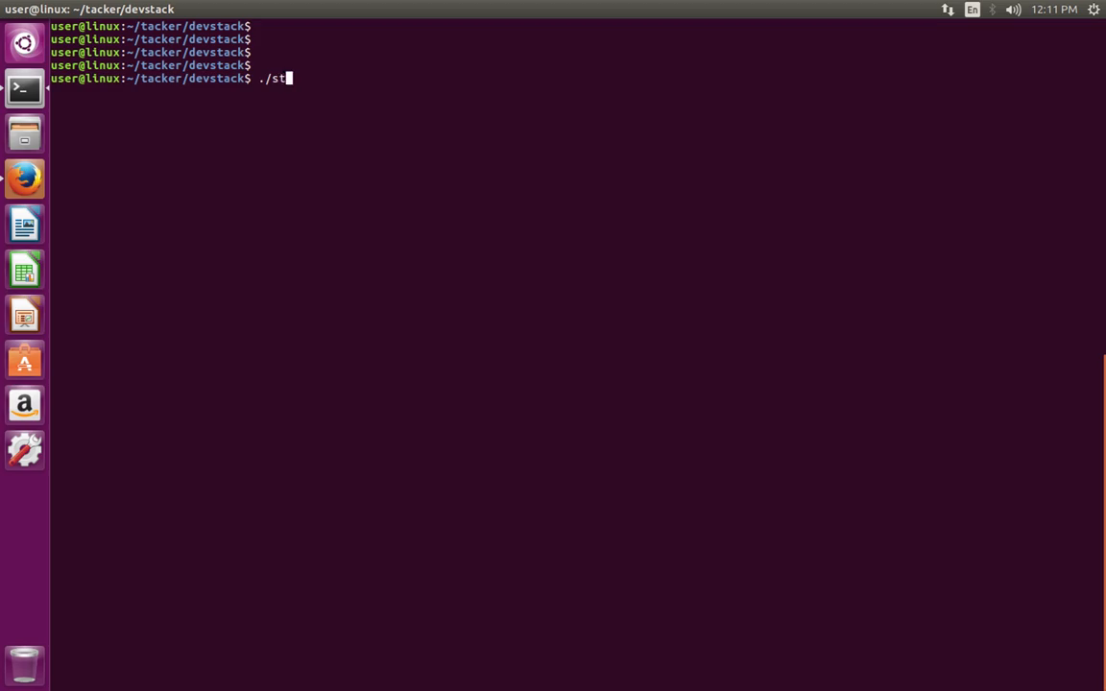
{"action": "type", "text": "ack.sh"}
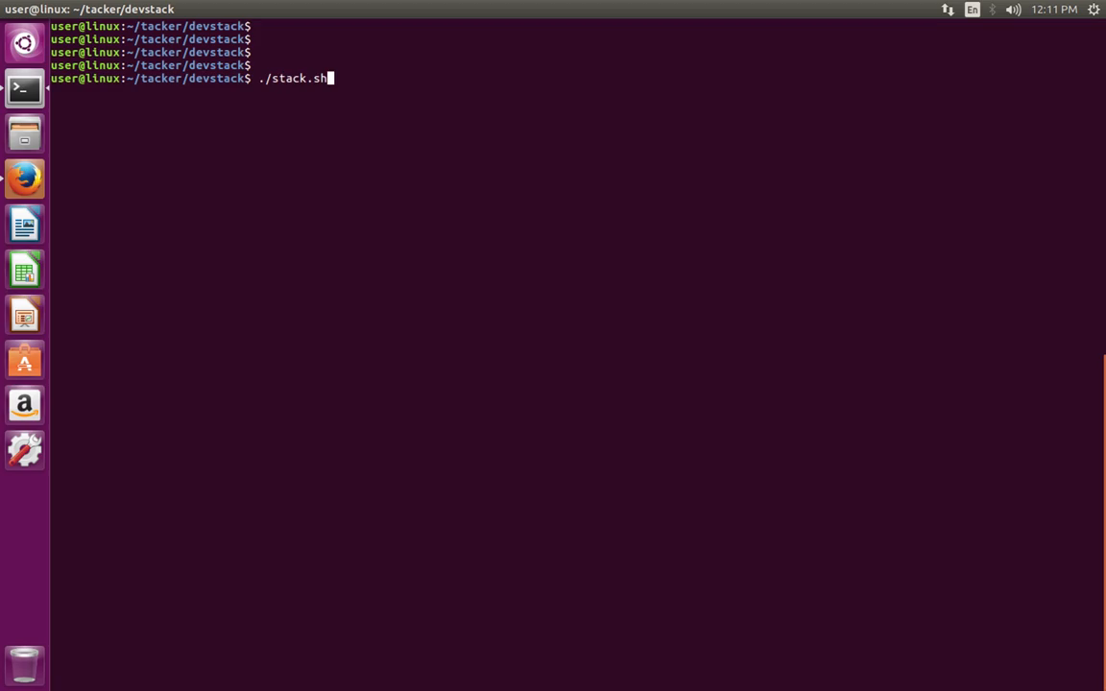
{"action": "key", "text": "Return"}
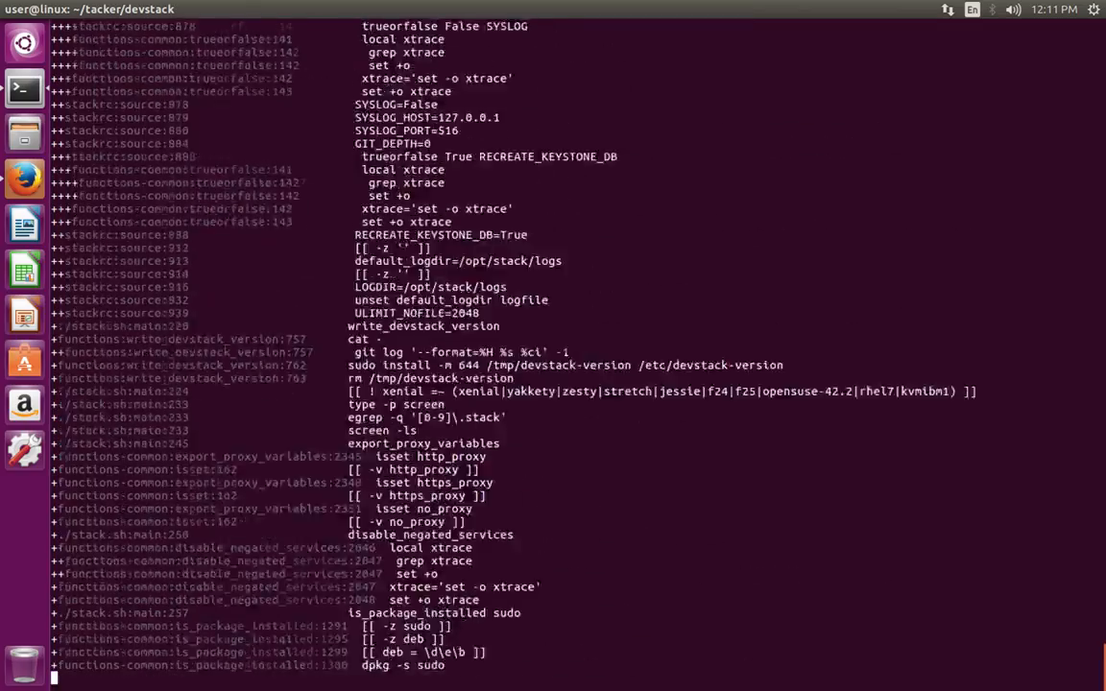
Follow the stack.sh output until it reports completion in 1154 seconds with Horizon available
{"action": "scroll", "scroll_direction": "down", "scroll_amount": 3}
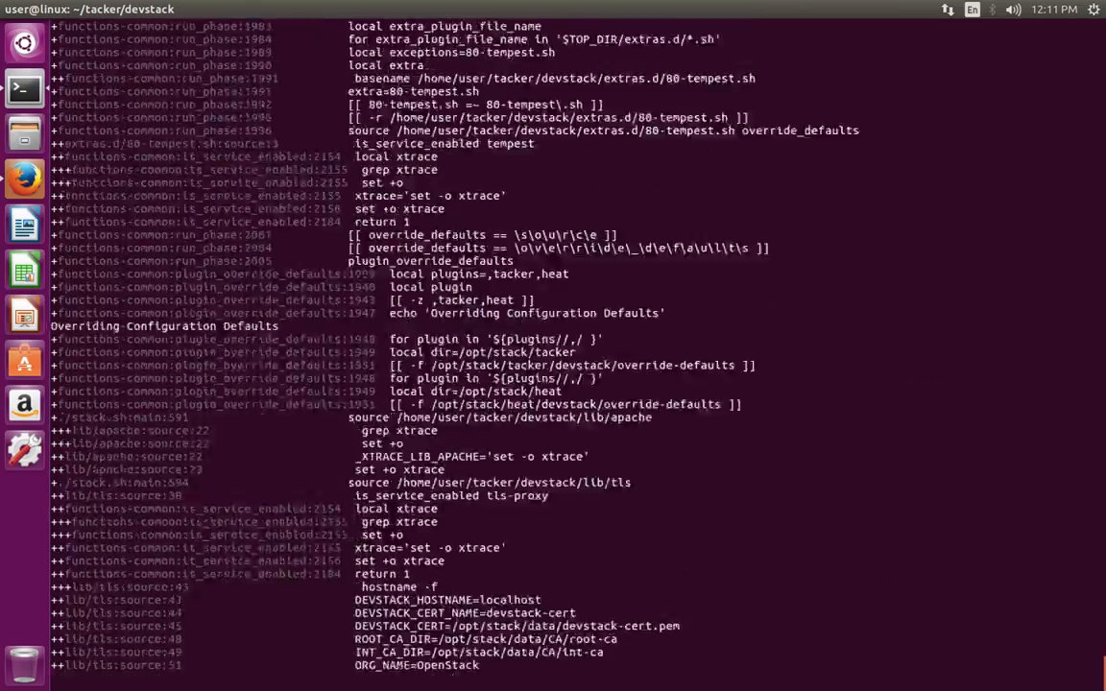
{"action": "scroll", "scroll_direction": "down", "scroll_amount": 3}
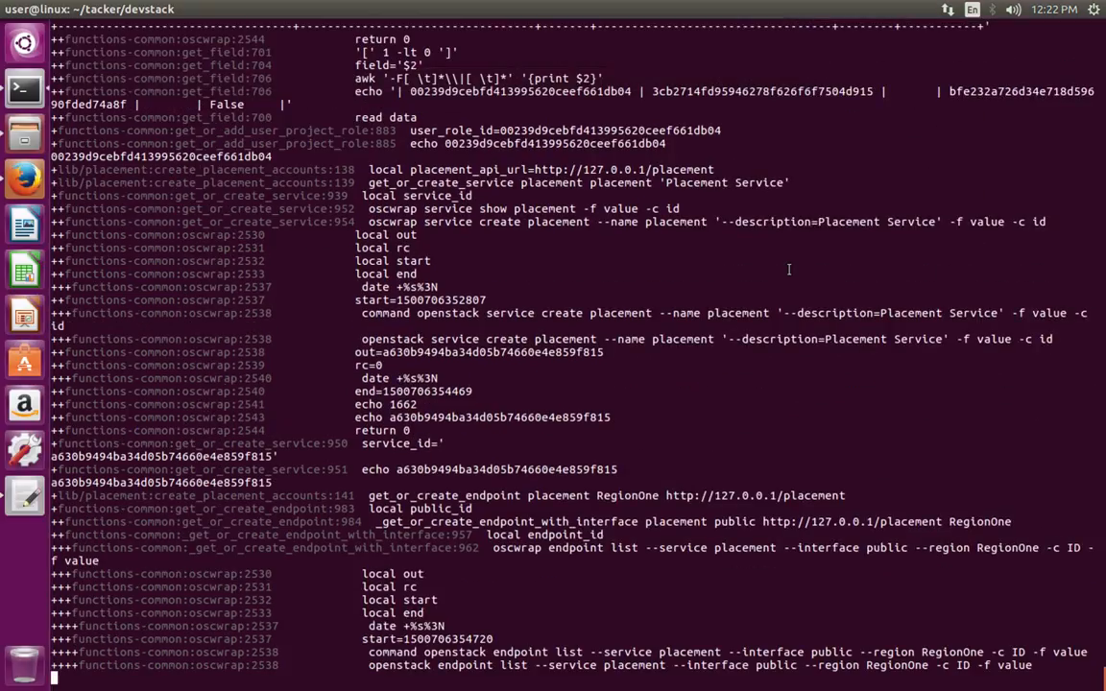
{"action": "scroll", "scroll_direction": "down", "scroll_amount": 3}
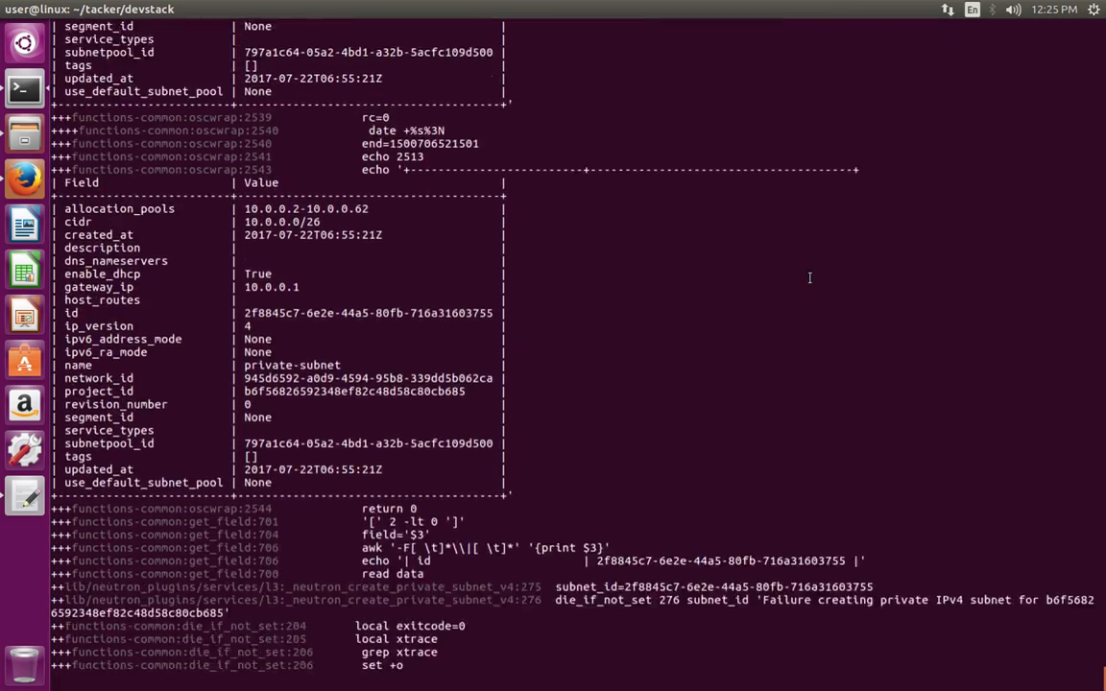
{"action": "scroll", "scroll_direction": "down", "scroll_amount": 3}
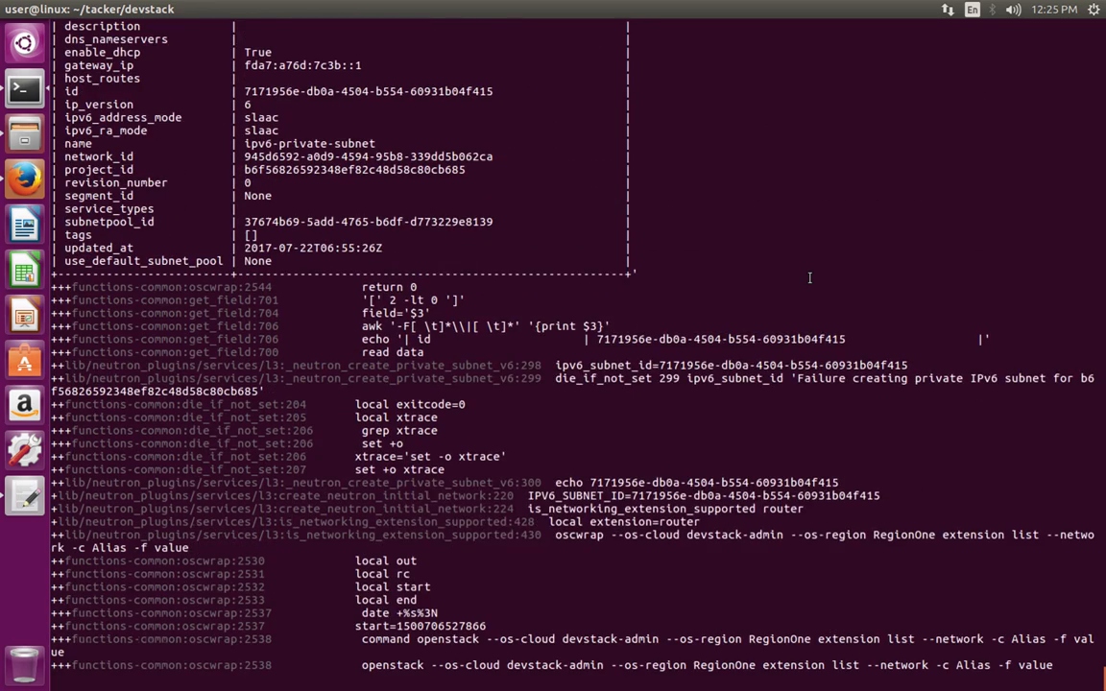
{"action": "scroll", "scroll_direction": "down", "scroll_amount": 3}
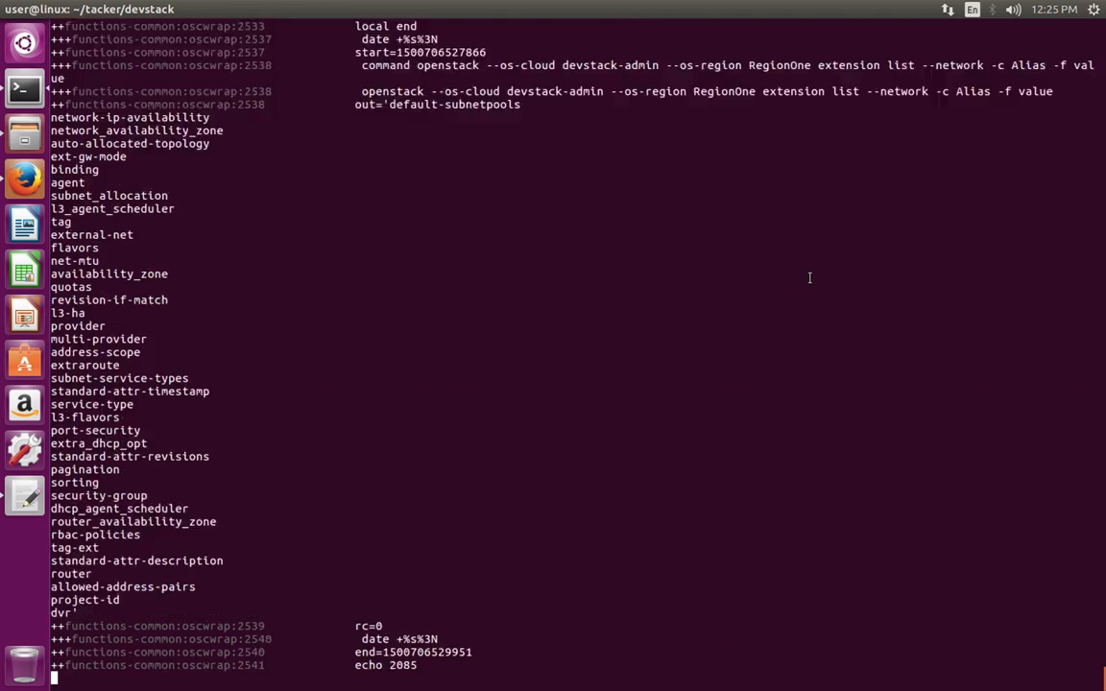
{"action": "scroll", "scroll_direction": "down", "scroll_amount": 3}
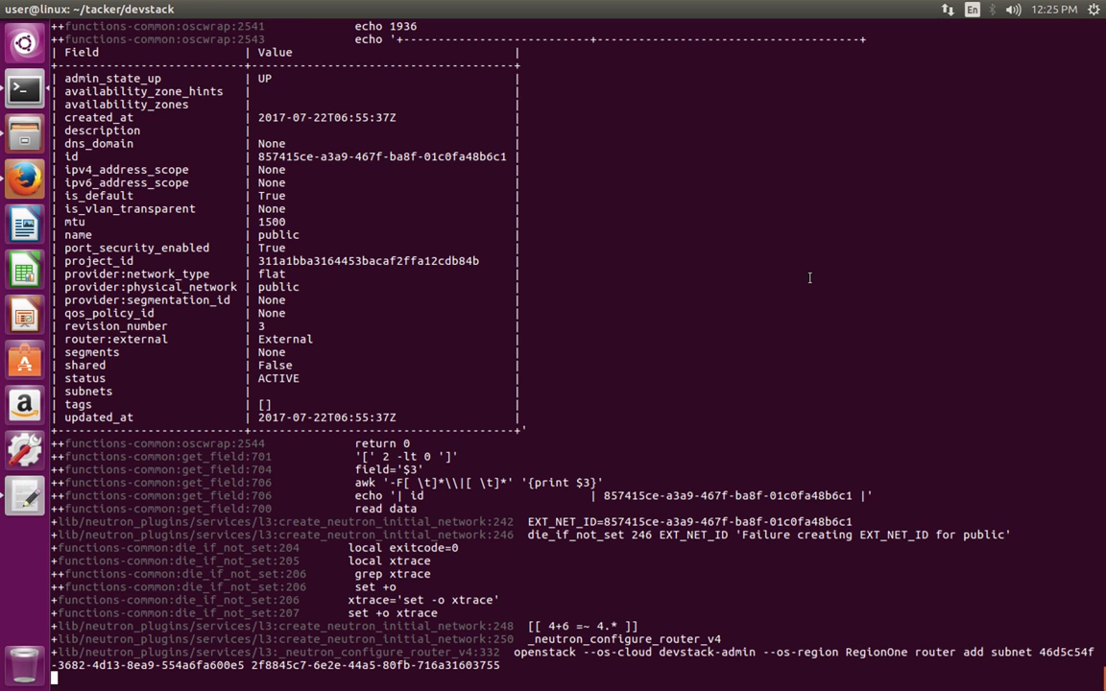
{"action": "scroll", "scroll_direction": "down", "scroll_amount": 3}
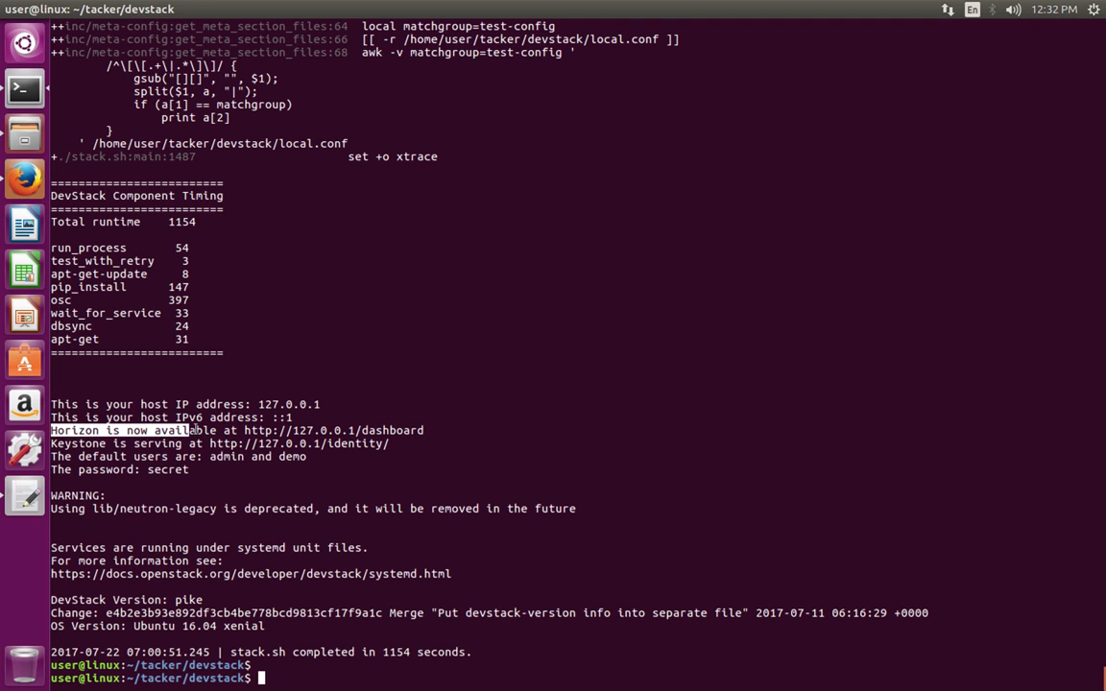
Select the Horizon dashboard address in the install summary and bring up its link options
{"action": "double_click", "coordinate": [284, 430]}
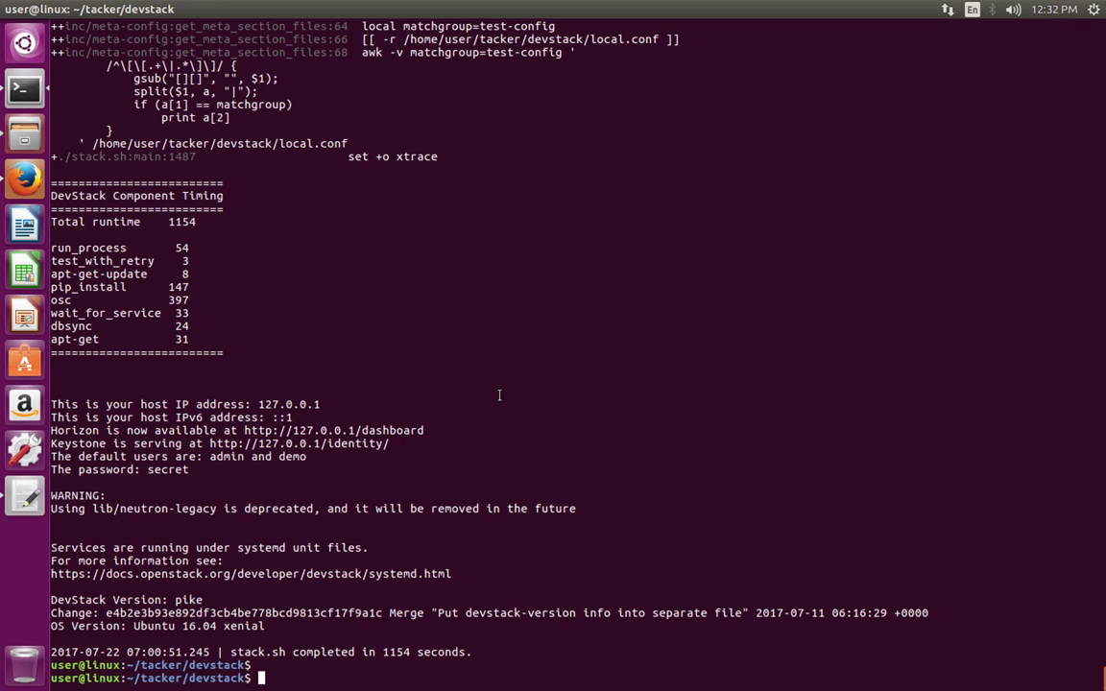
{"action": "right_click", "coordinate": [382, 430]}
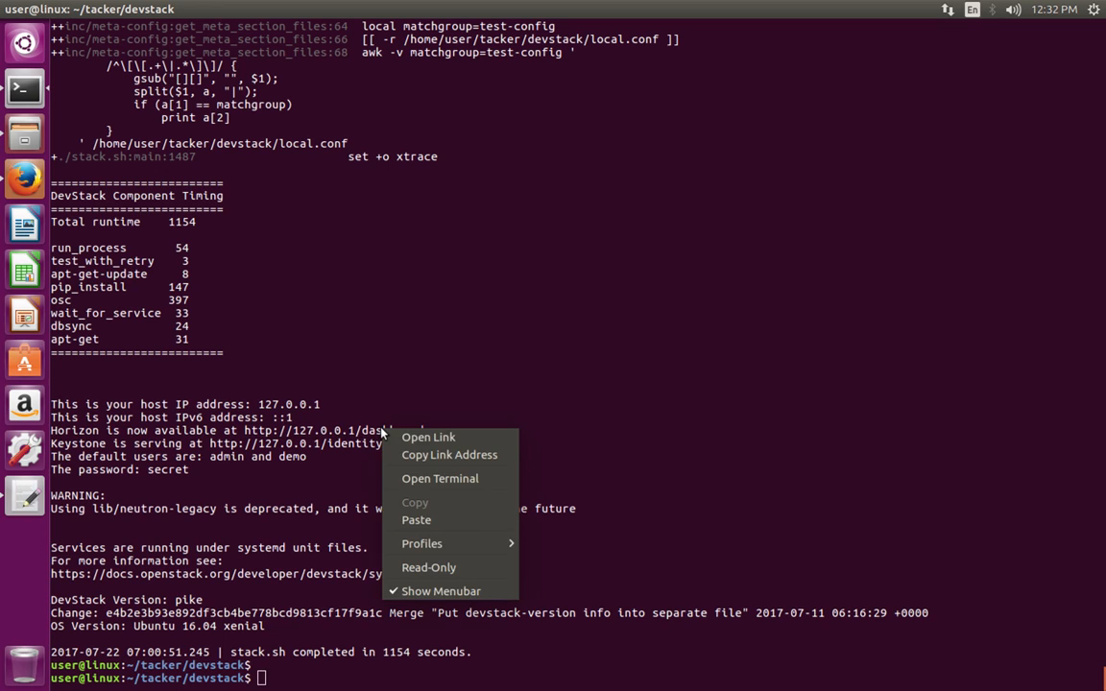
{"action": "mouse_move", "coordinate": [426, 438]}
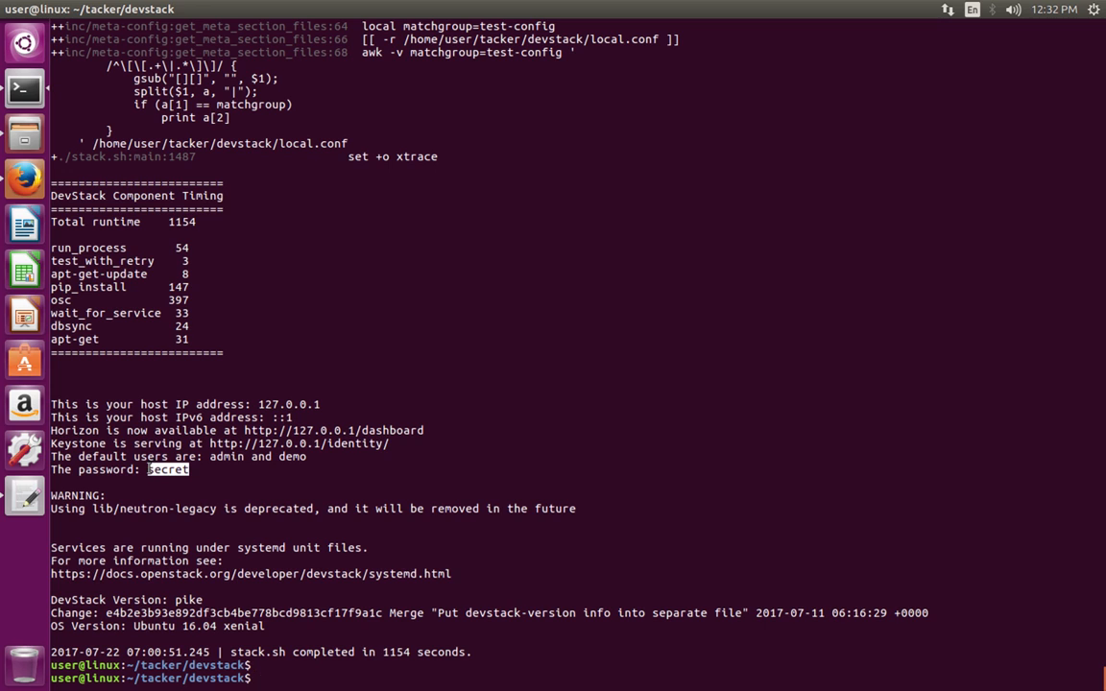
{"action": "left_click", "coordinate": [23, 183]}
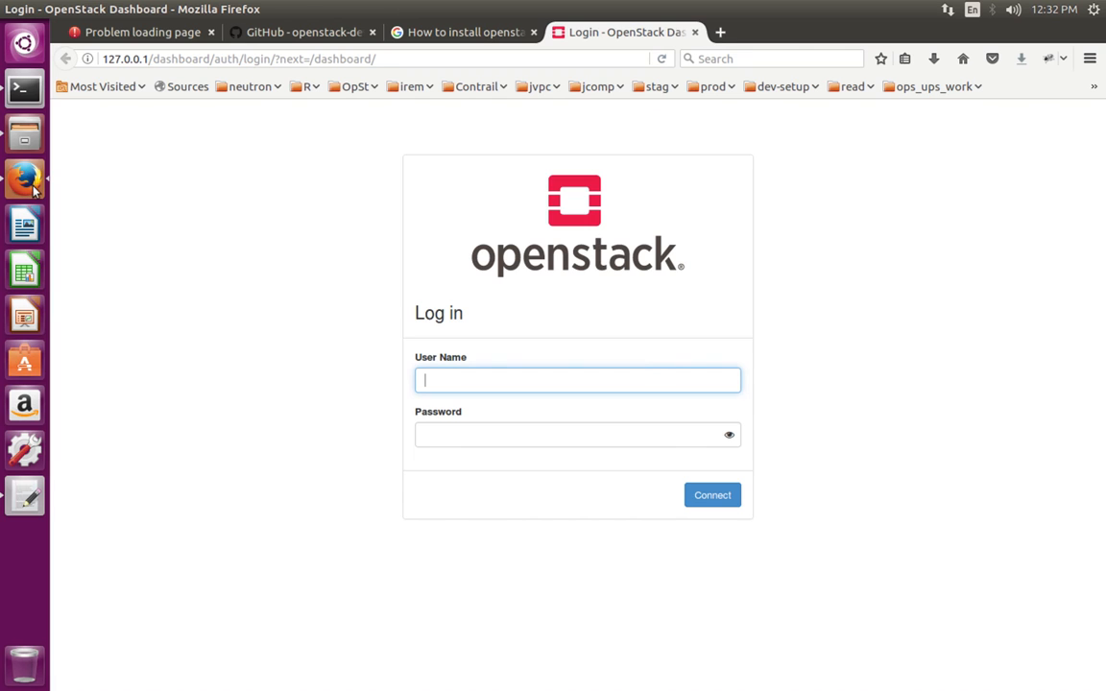
{"action": "type", "text": "admin"}
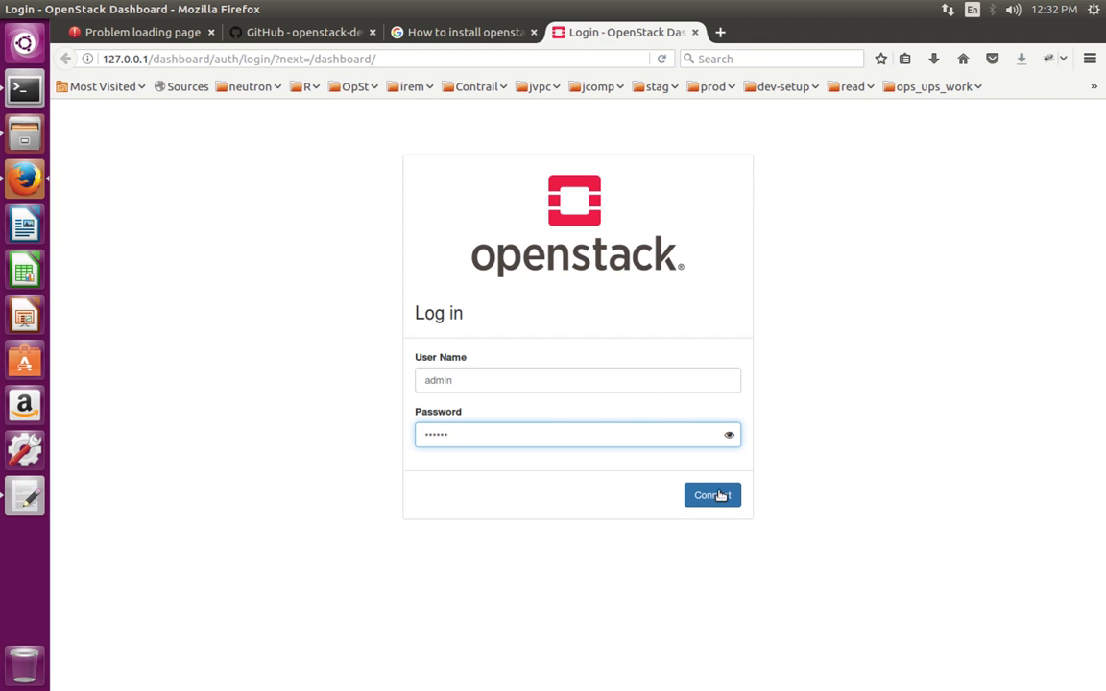
{"action": "left_click", "coordinate": [711, 495]}
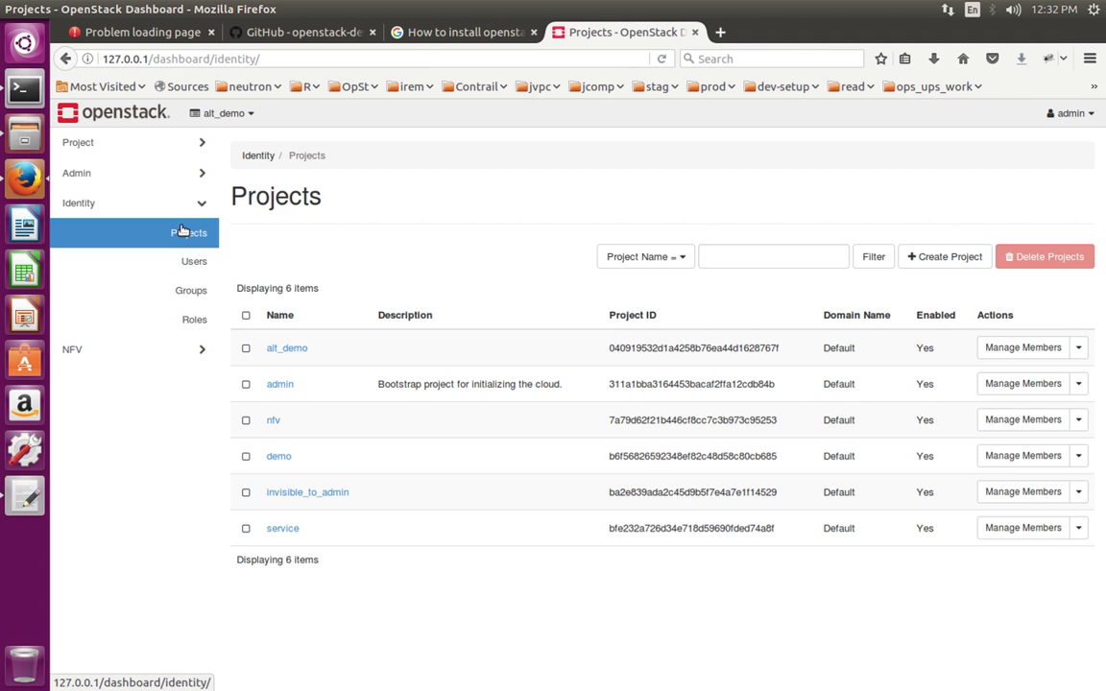
{"action": "mouse_move", "coordinate": [363, 242]}
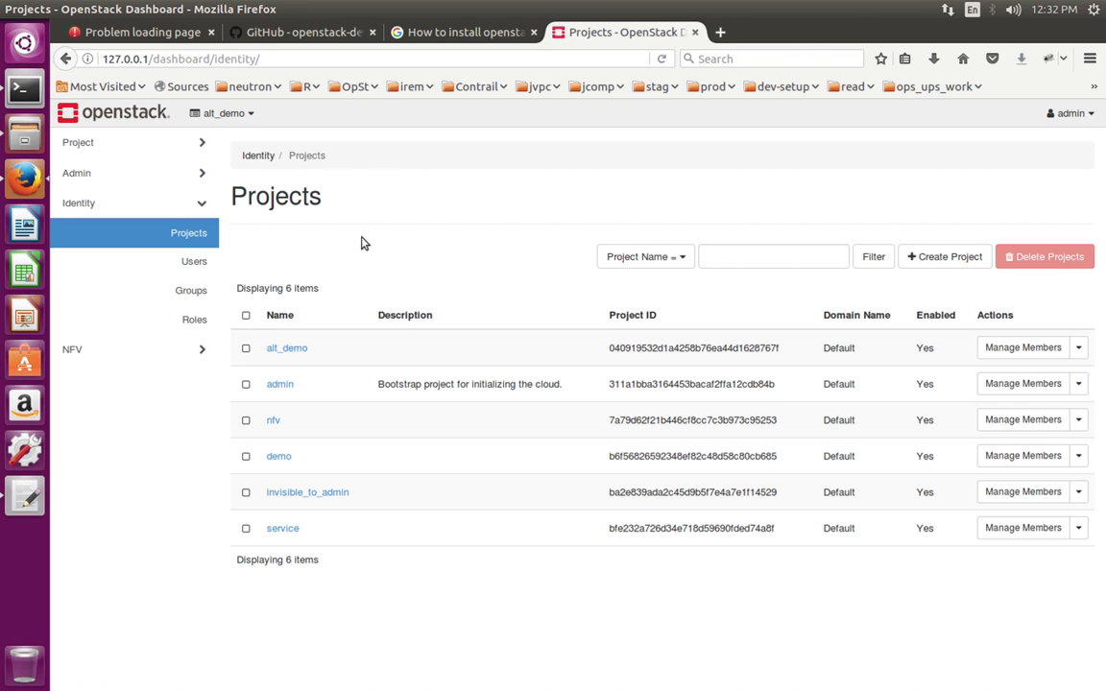